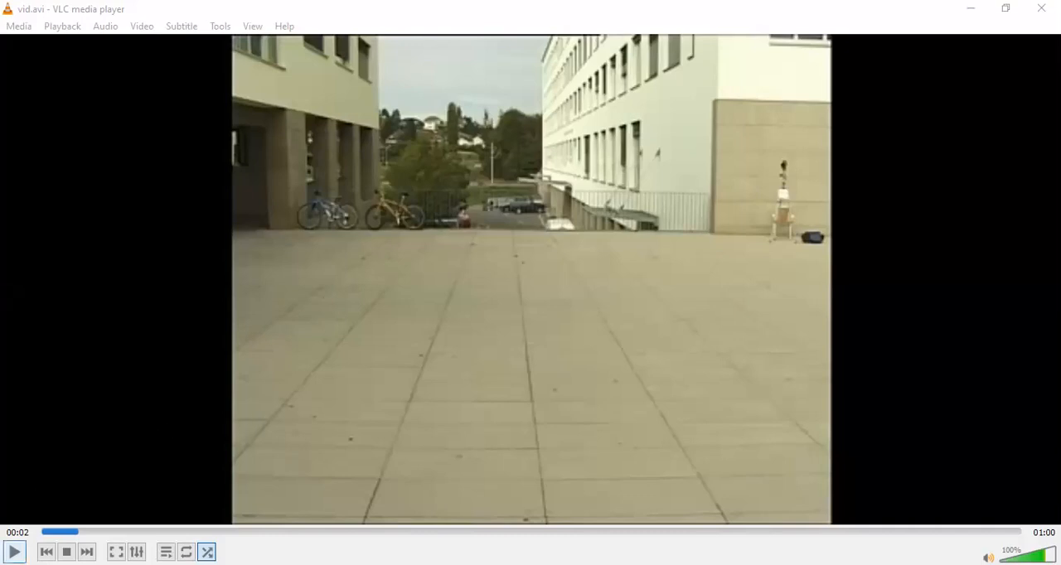
Step: Play the one-minute vid.avi courtyard clip in VLC from the beginning
left_click(14, 551)
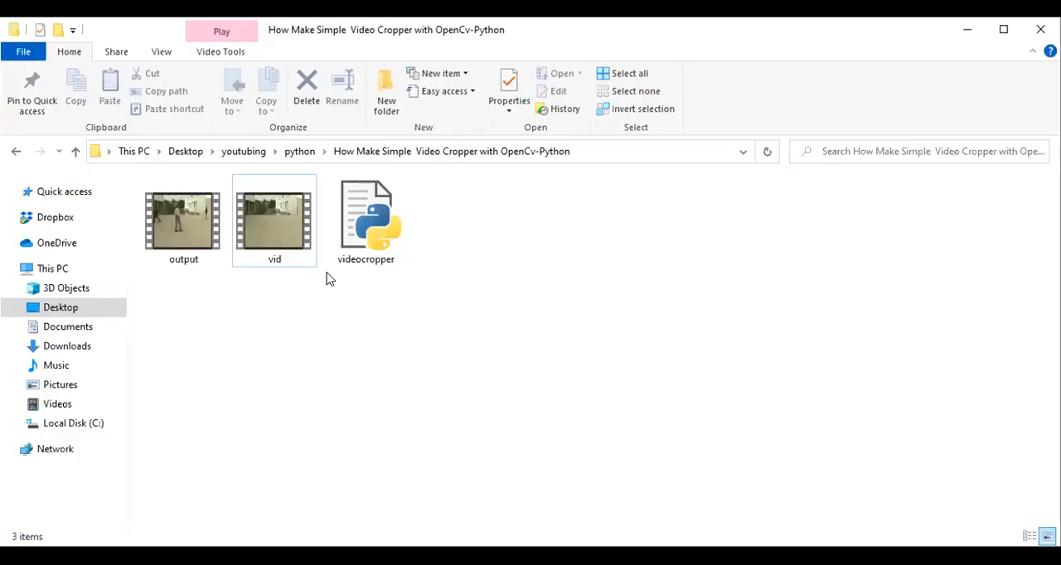
Step: Inspect the videocropper script (1.46 KB), vid and output video (4.32 MB) files
left_click(365, 219)
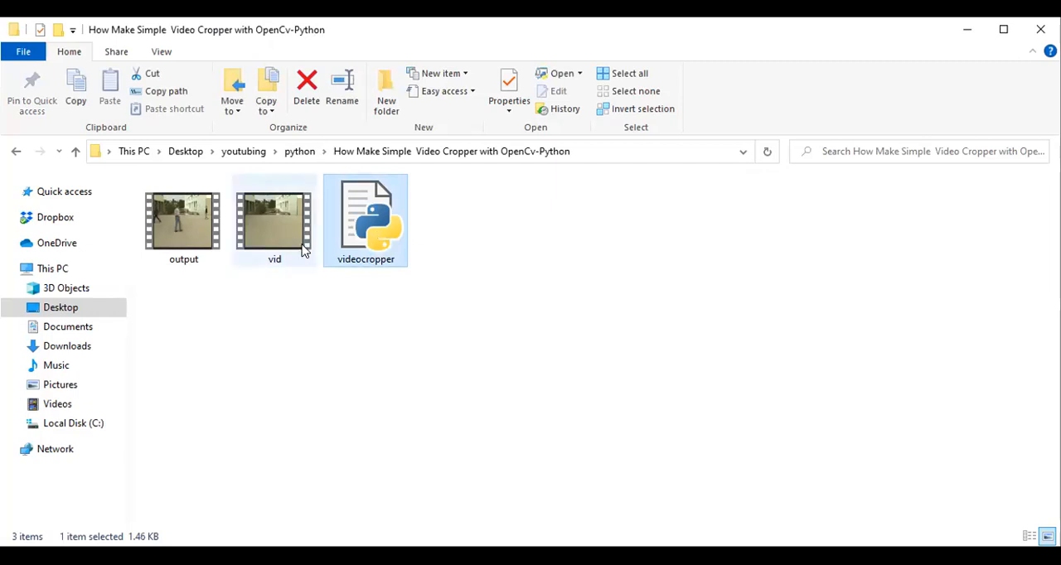
left_click(275, 220)
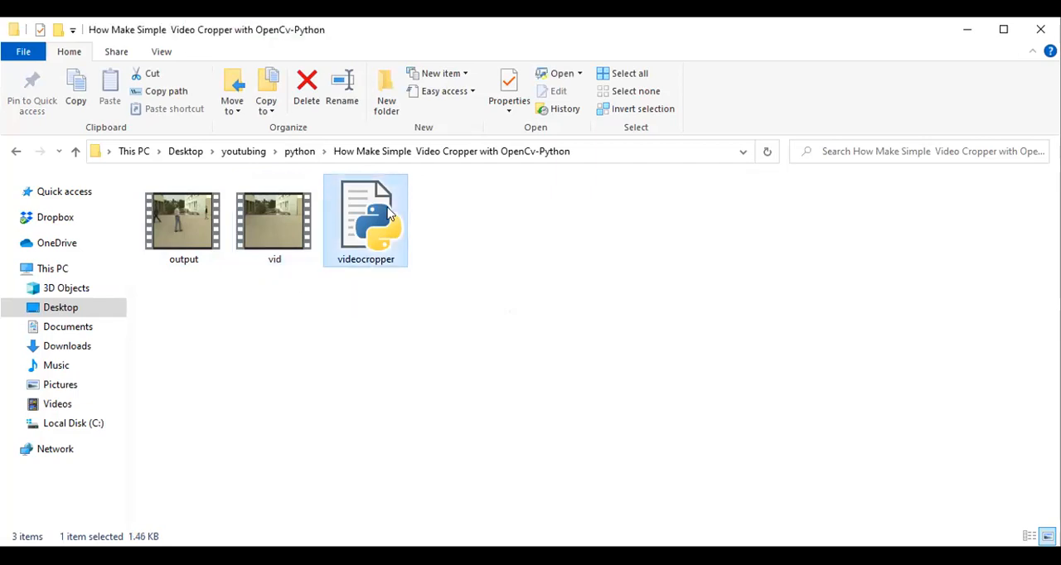
left_click(184, 220)
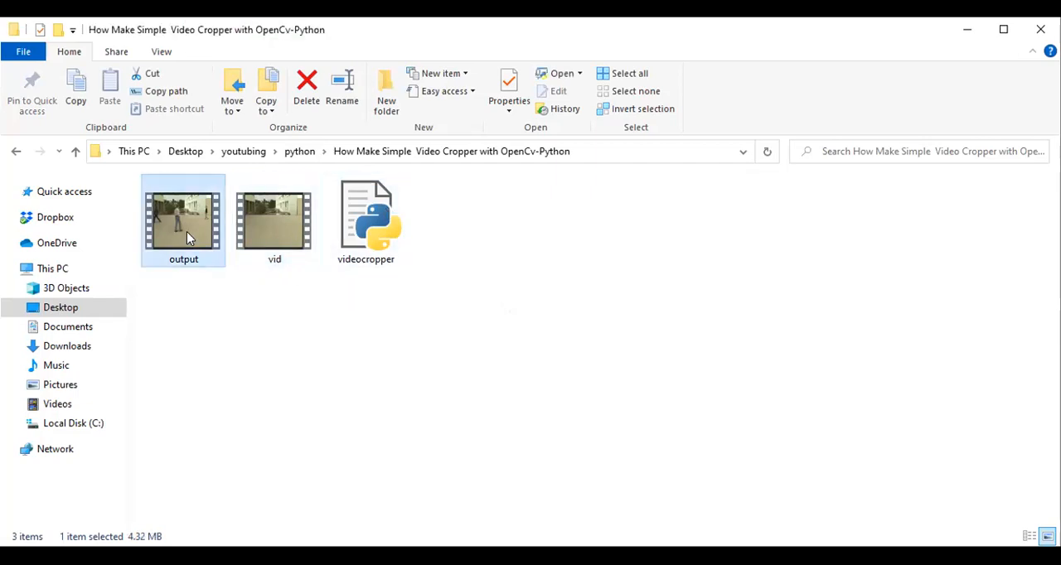
left_click(183, 219)
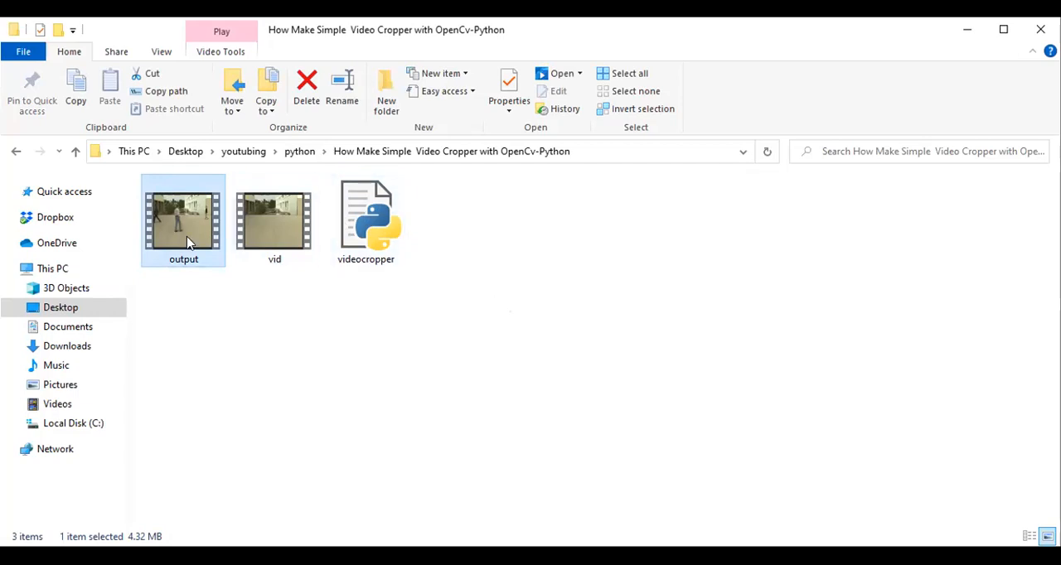
mouse_move(447, 215)
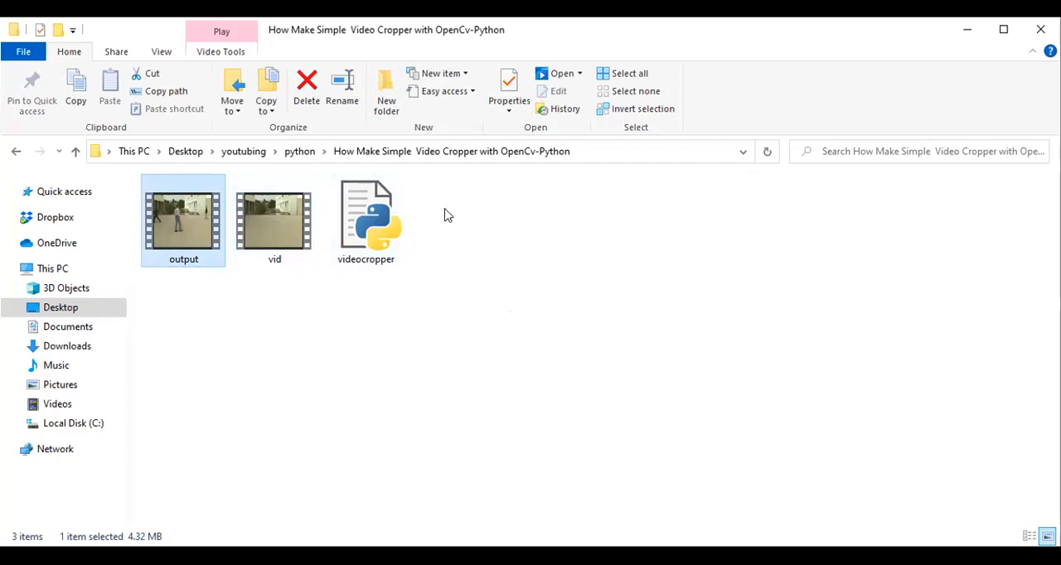
mouse_move(425, 208)
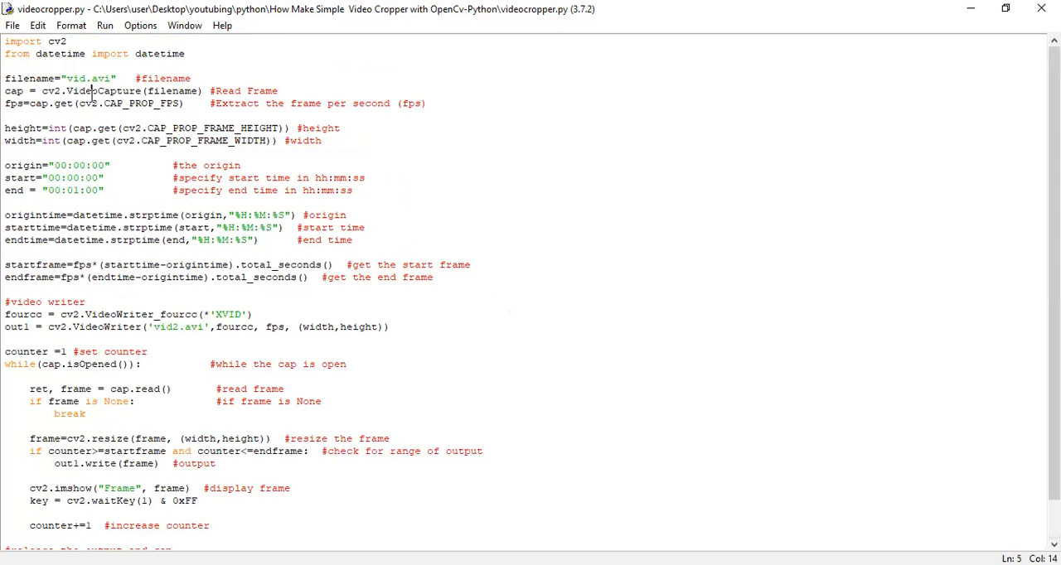
Step: Review the input filename vid.avi and the 00:00:00 to 00:01:00 range in videocropper.py
left_click(193, 78)
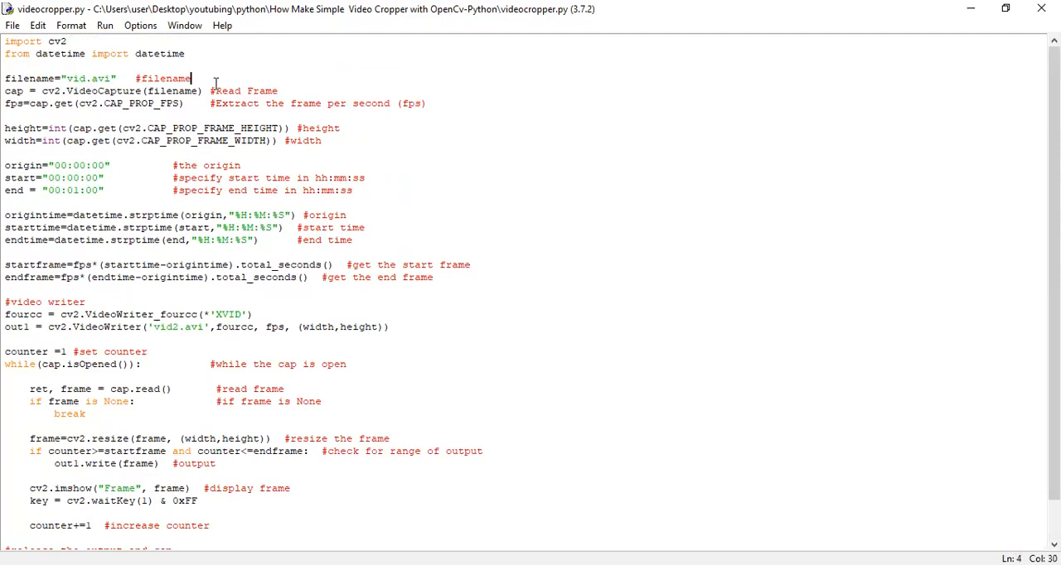
mouse_move(737, 388)
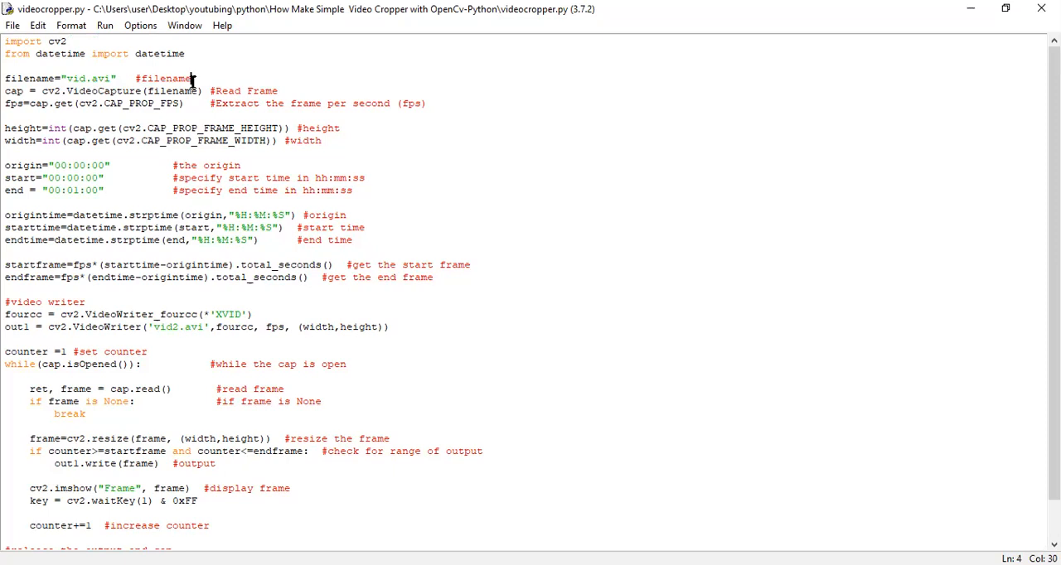
left_click(96, 78)
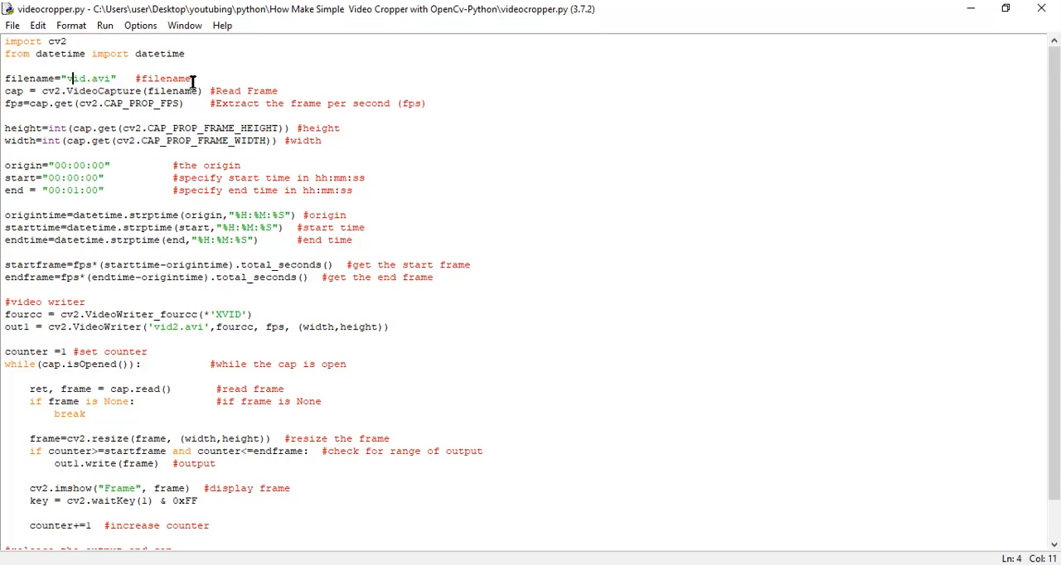
left_click(62, 178)
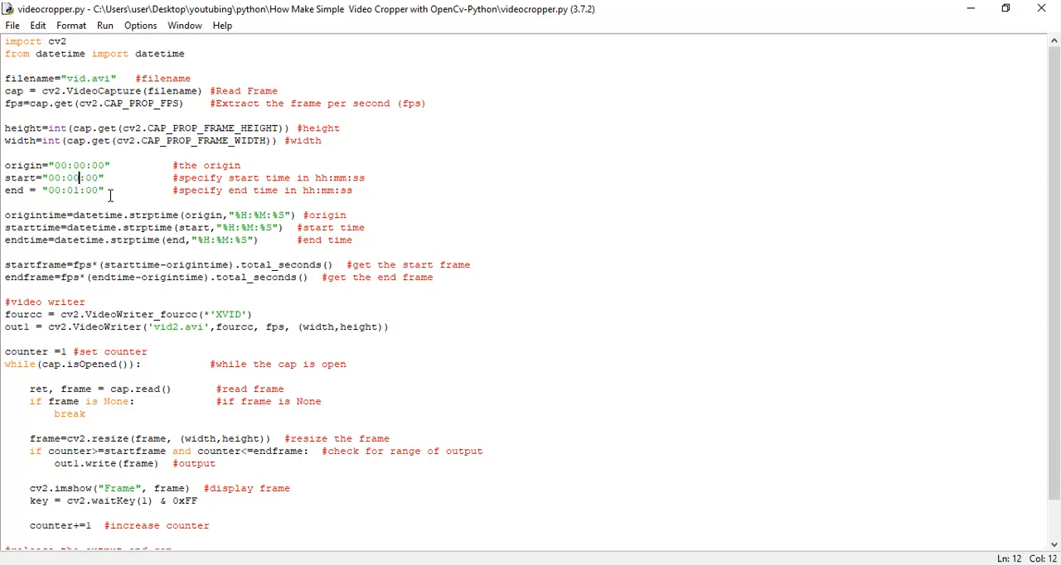
Step: Change the crop range to start 00:00:20 and end 00:00:50, and save the script
type("2")
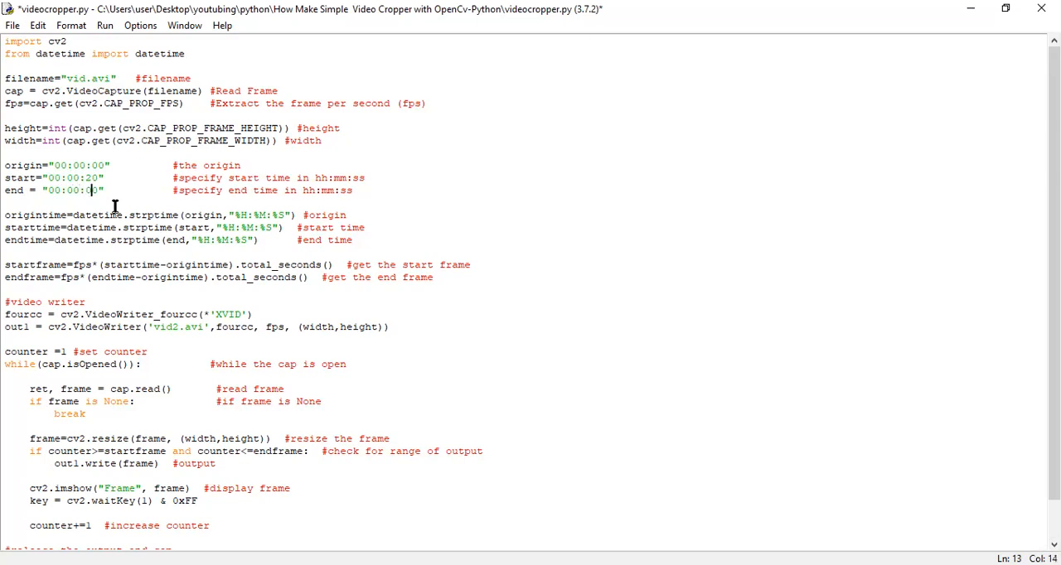
type("5")
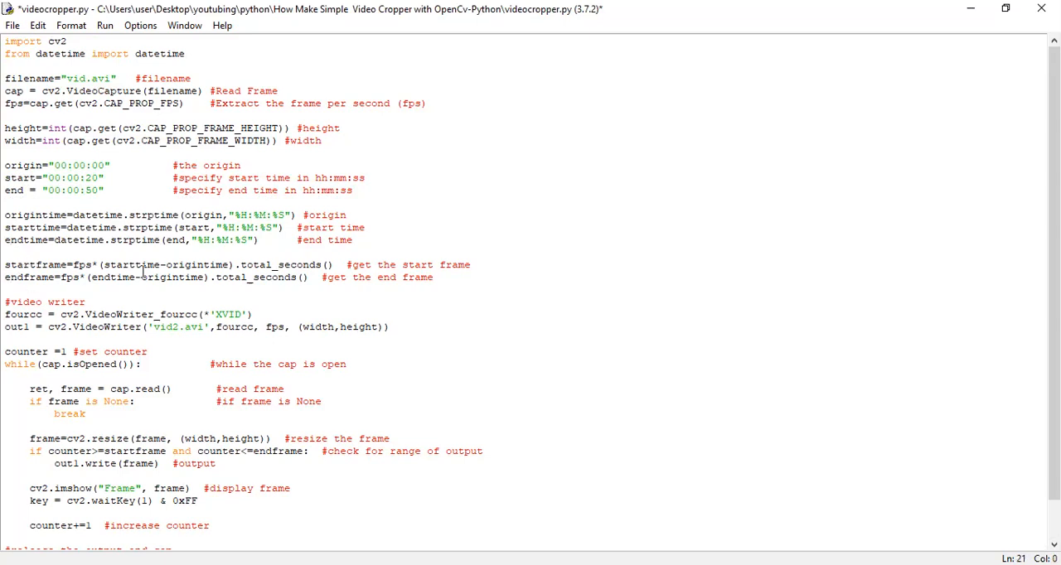
key("ctrl+s")
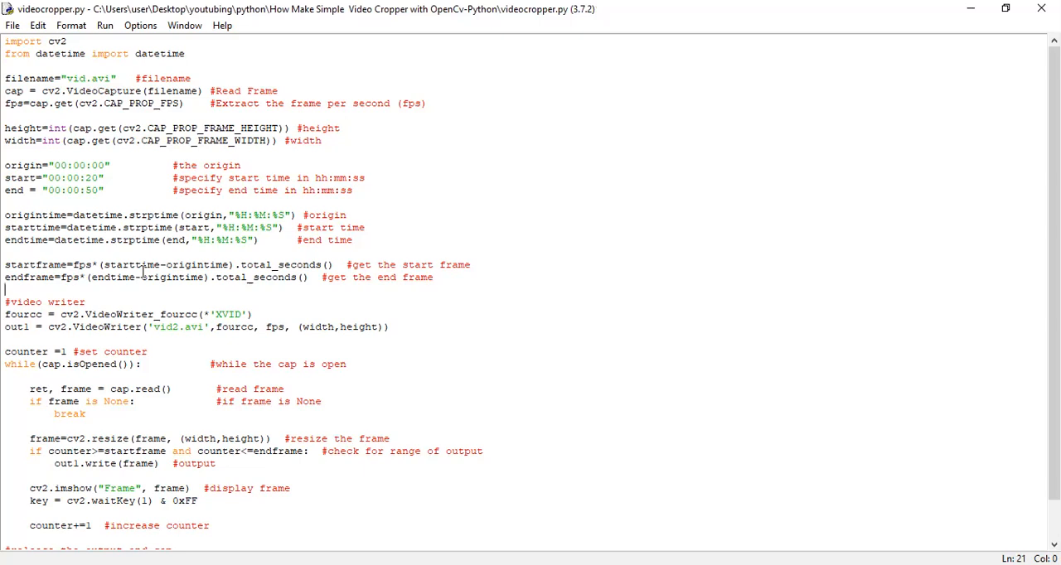
left_click(31, 103)
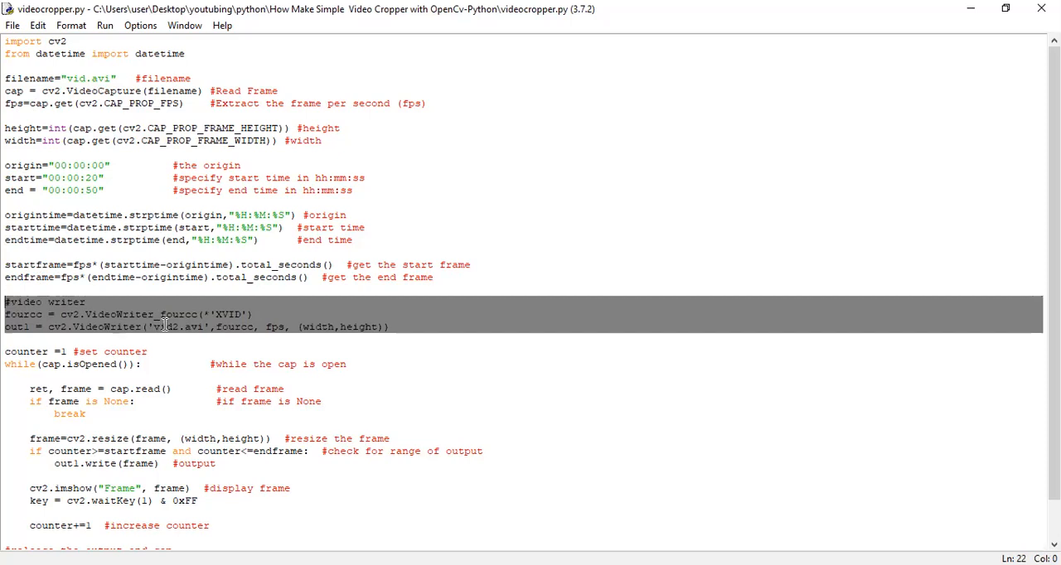
double_click(228, 314)
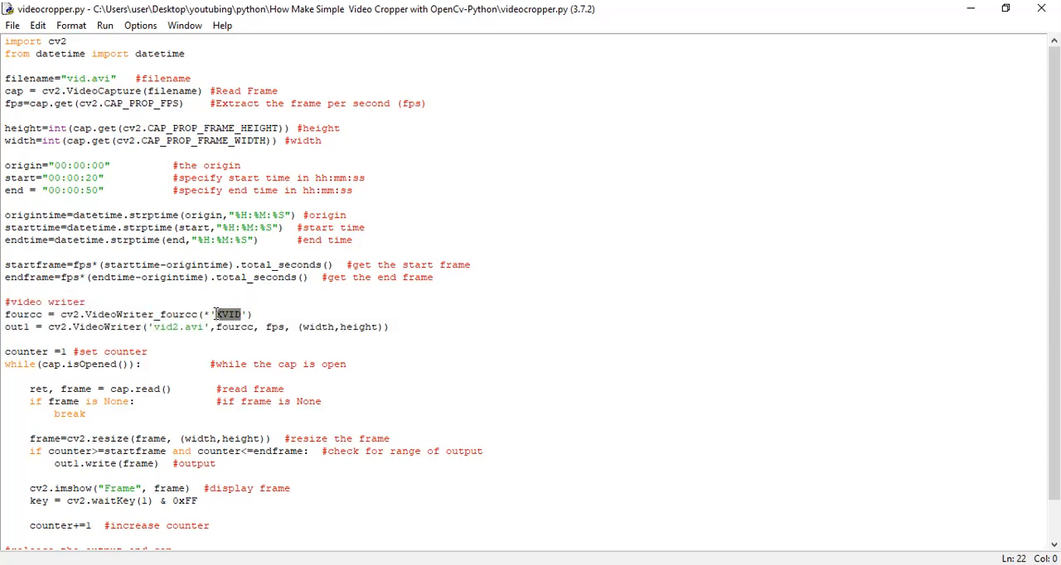
left_click(30, 327)
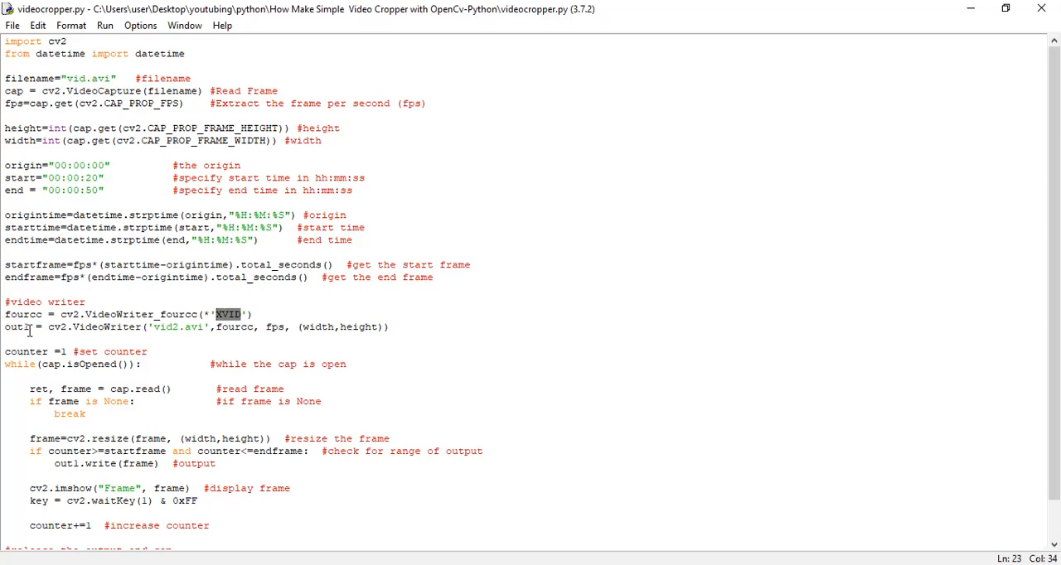
left_click(8, 338)
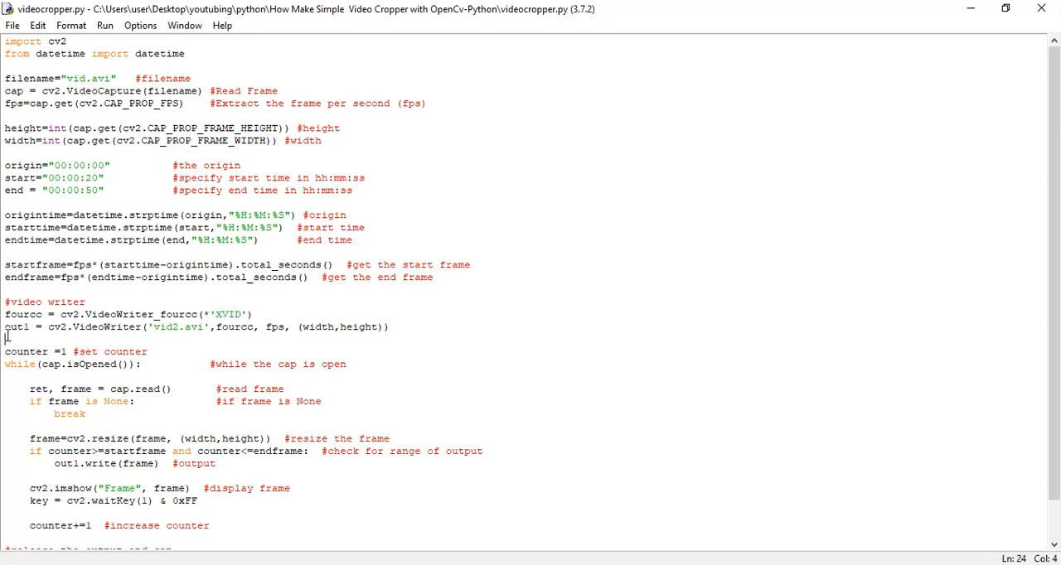
triple_click(191, 327)
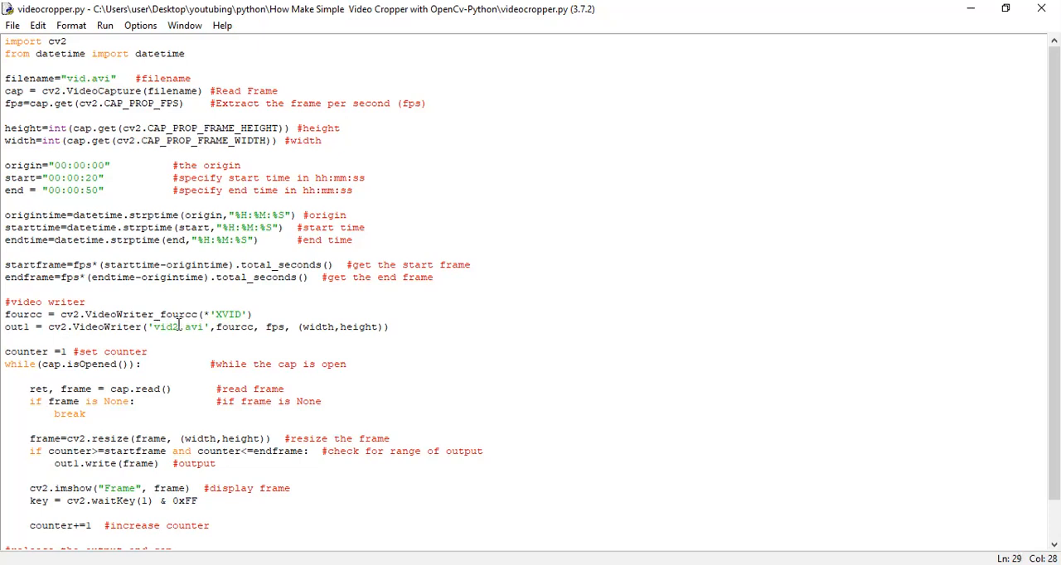
Step: Add outfilename="output.avi" and pass it to VideoWriter in place of vid2.avi
double_click(166, 327)
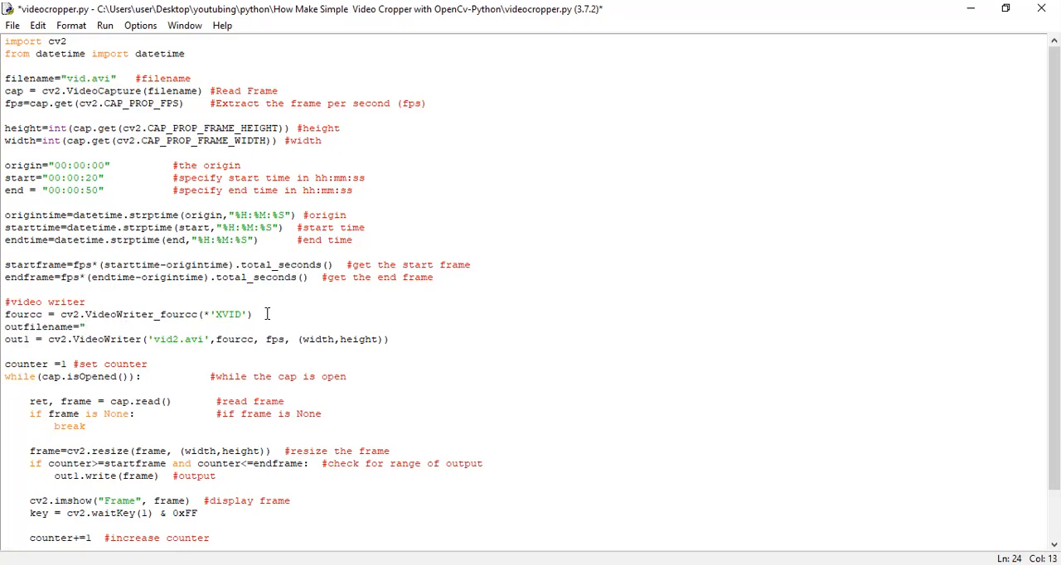
type("output.")
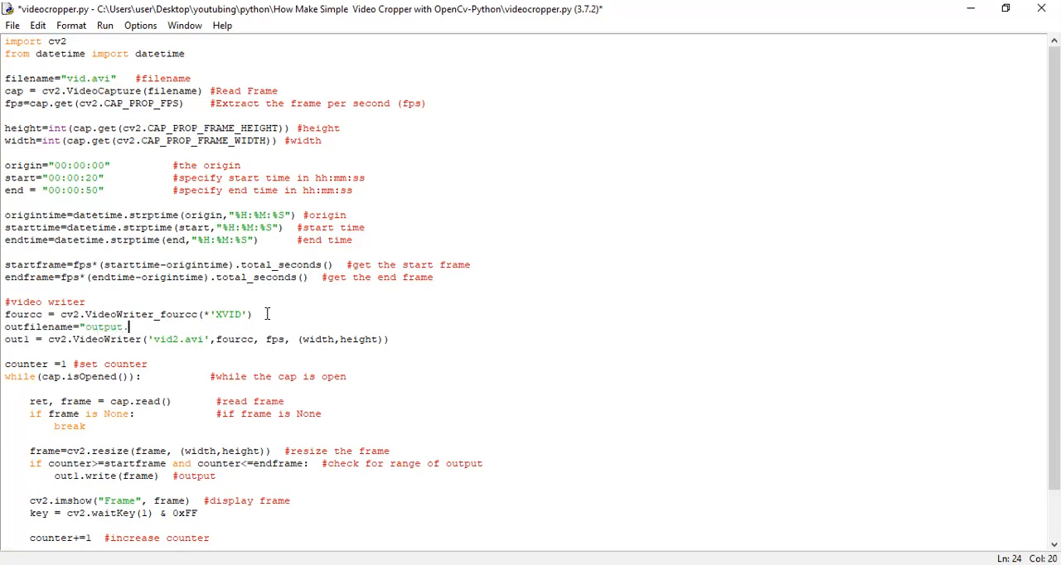
type("avi\"")
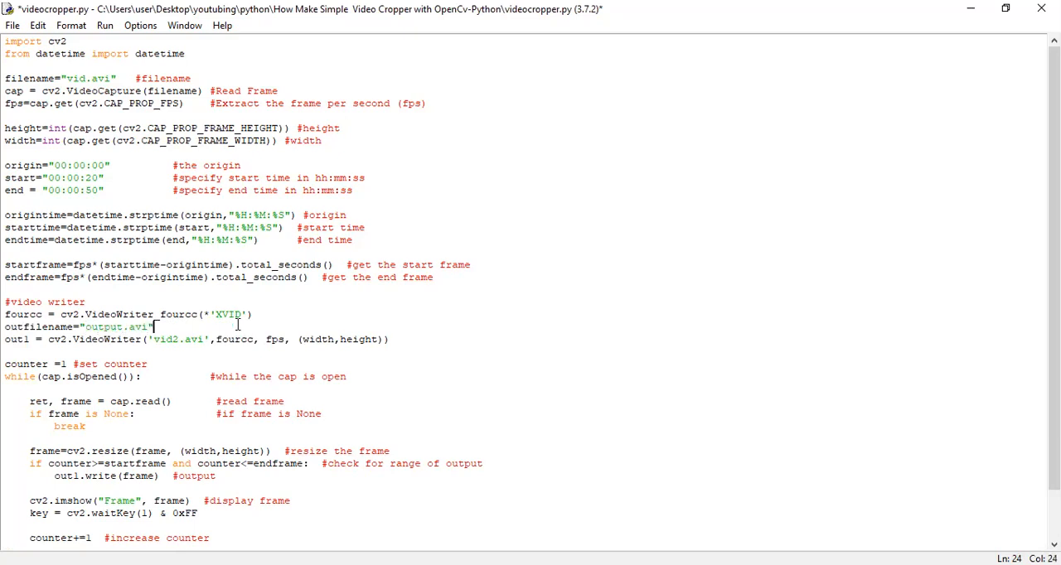
double_click(177, 339)
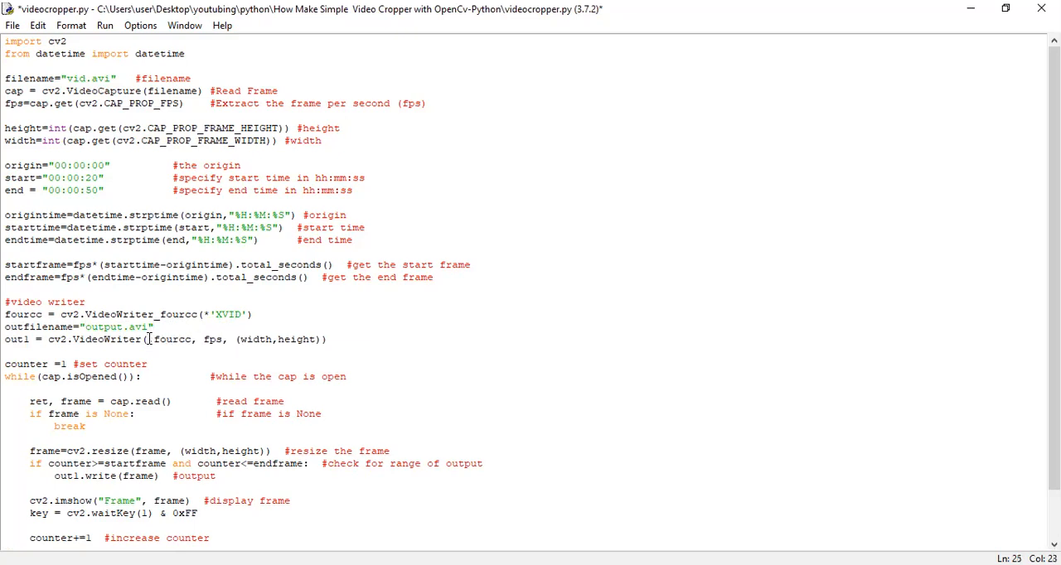
type("outfile,")
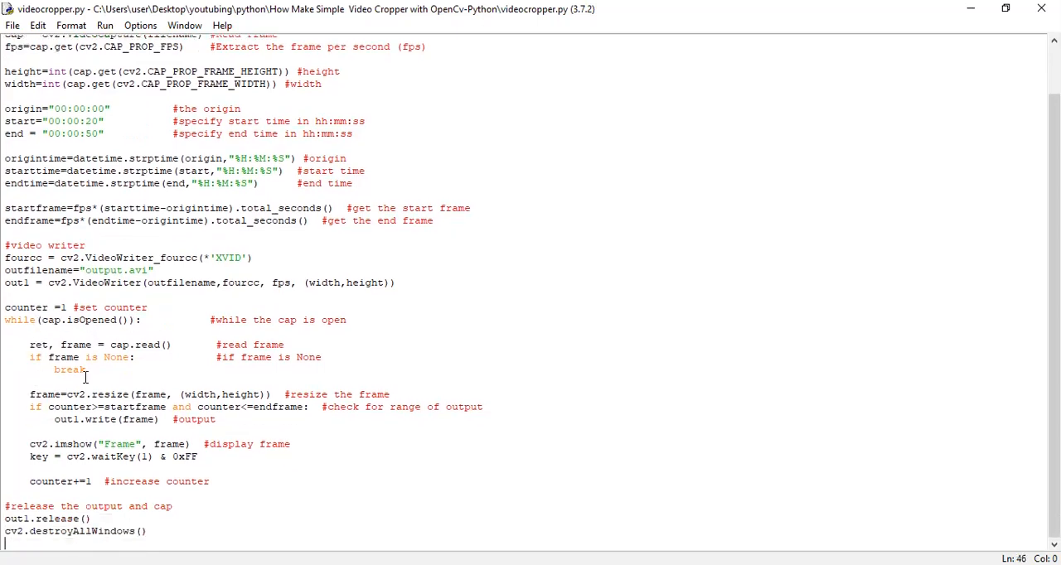
mouse_move(104, 367)
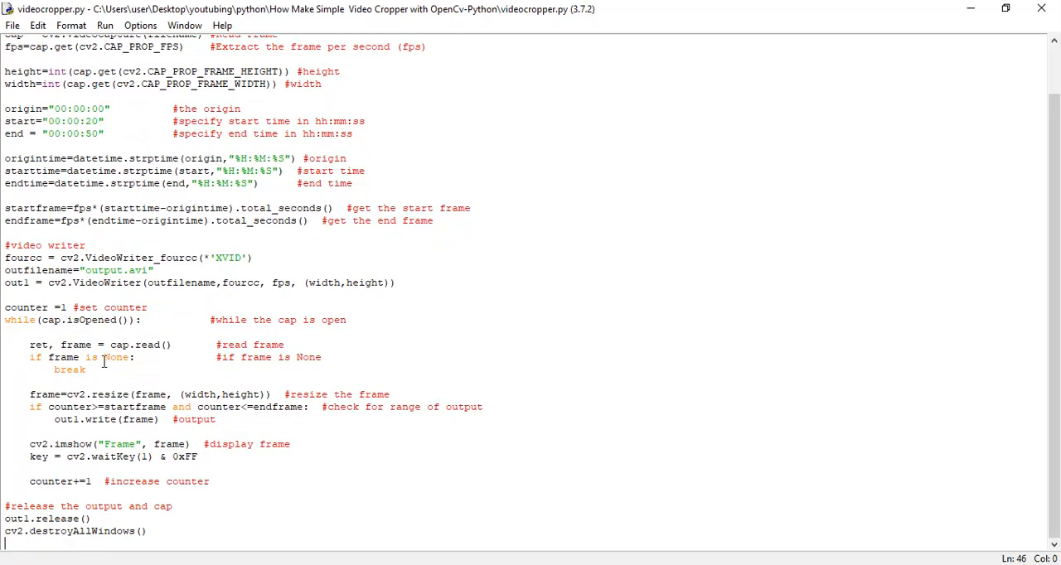
mouse_move(90, 369)
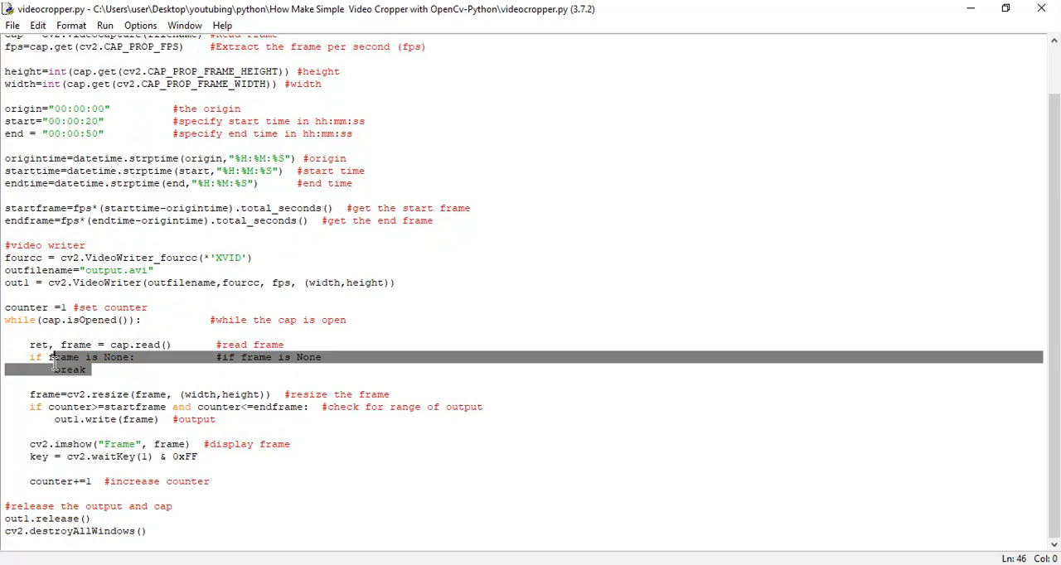
left_click(77, 345)
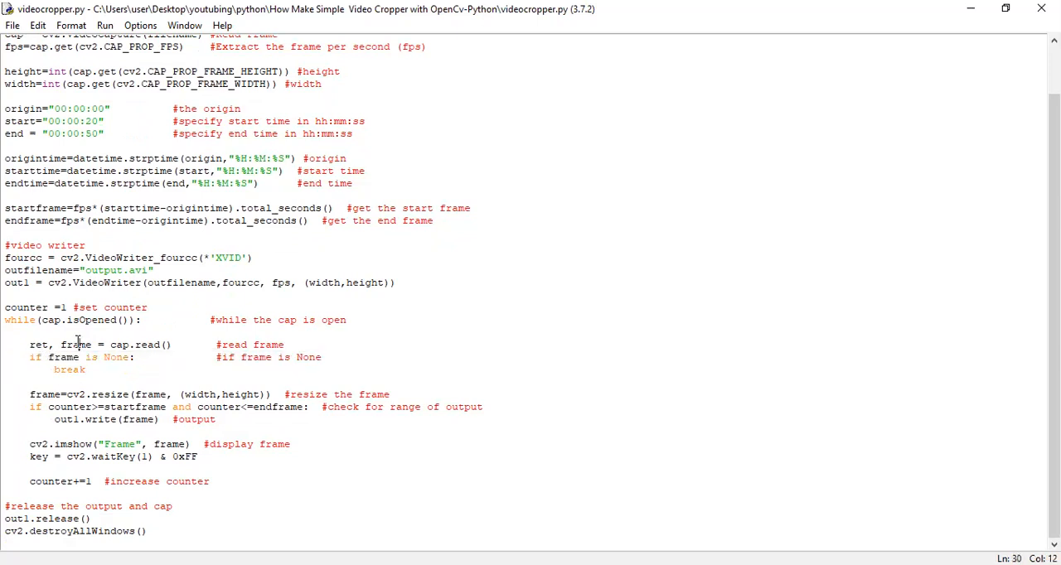
mouse_move(145, 363)
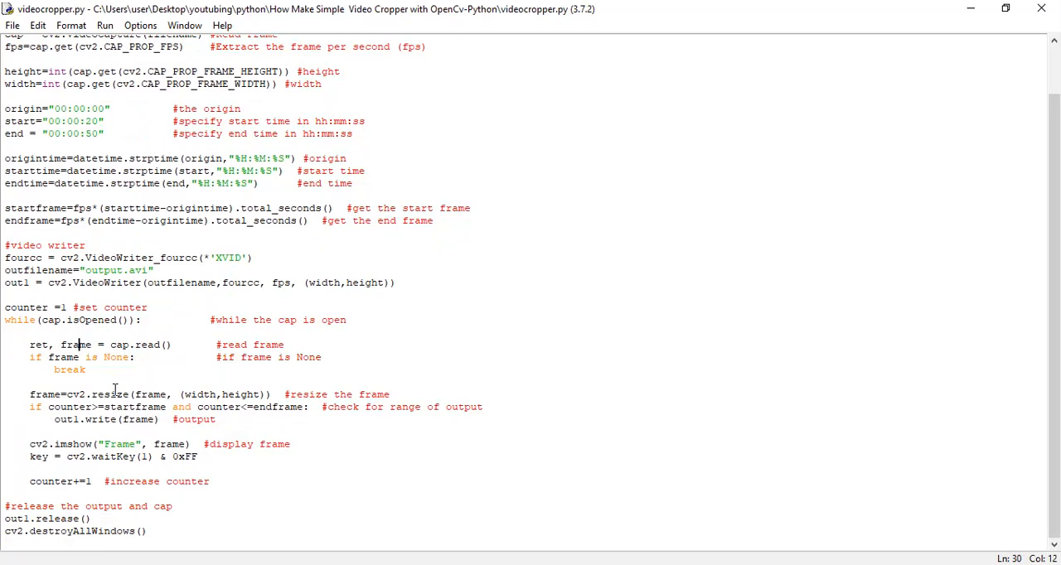
left_click(48, 395)
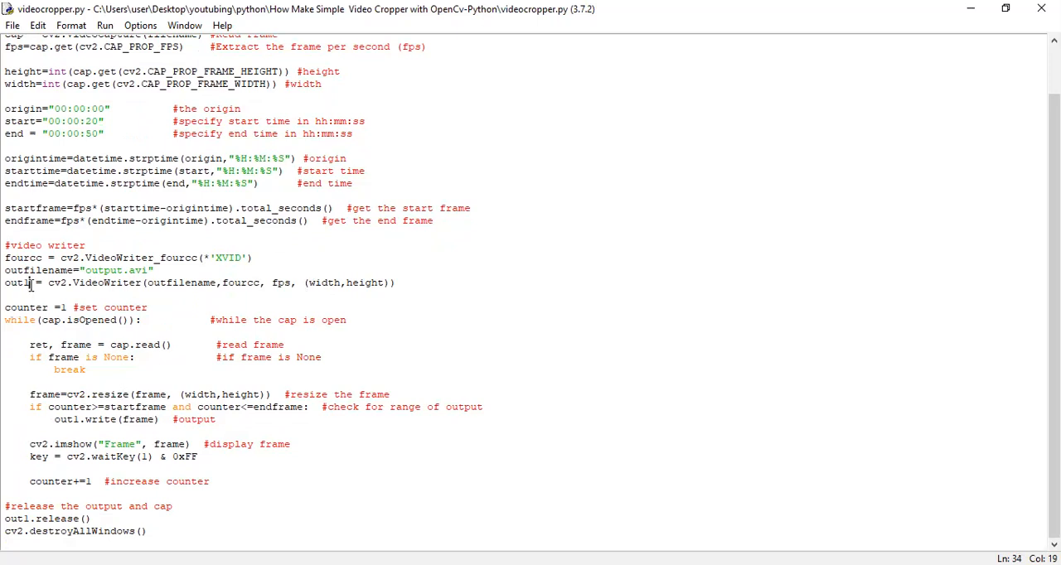
double_click(15, 283)
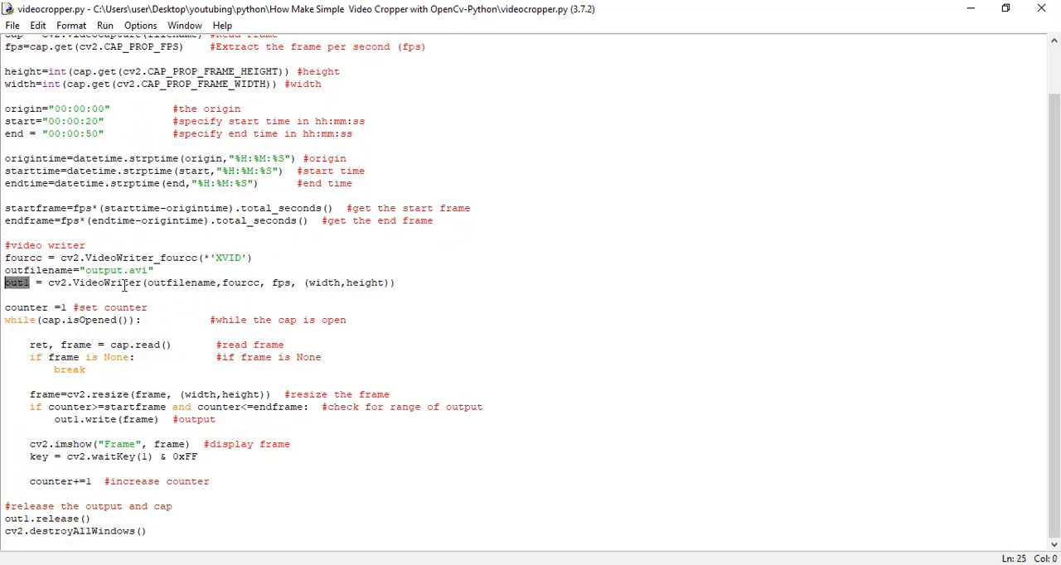
mouse_move(167, 375)
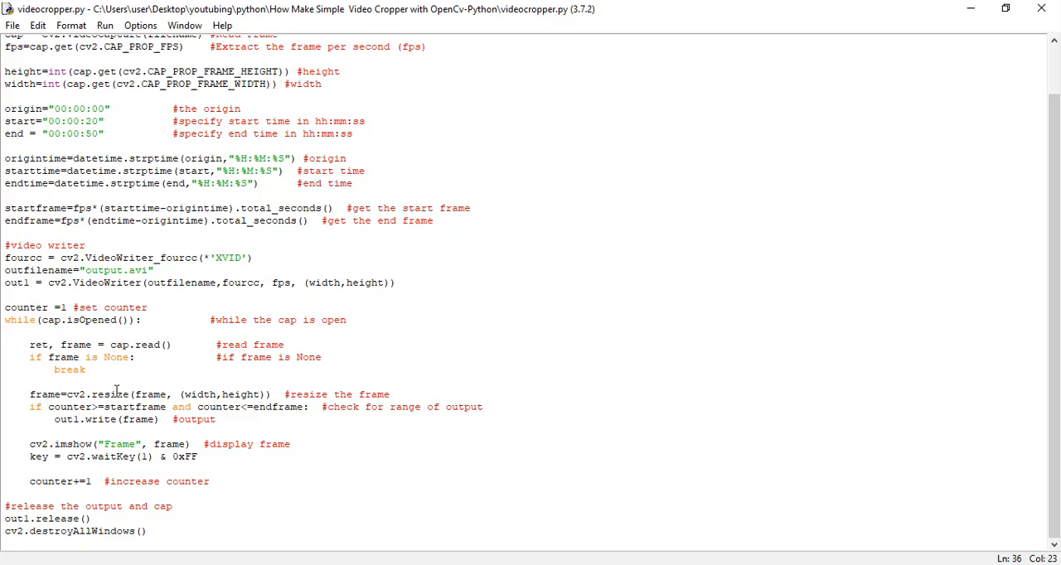
mouse_move(275, 428)
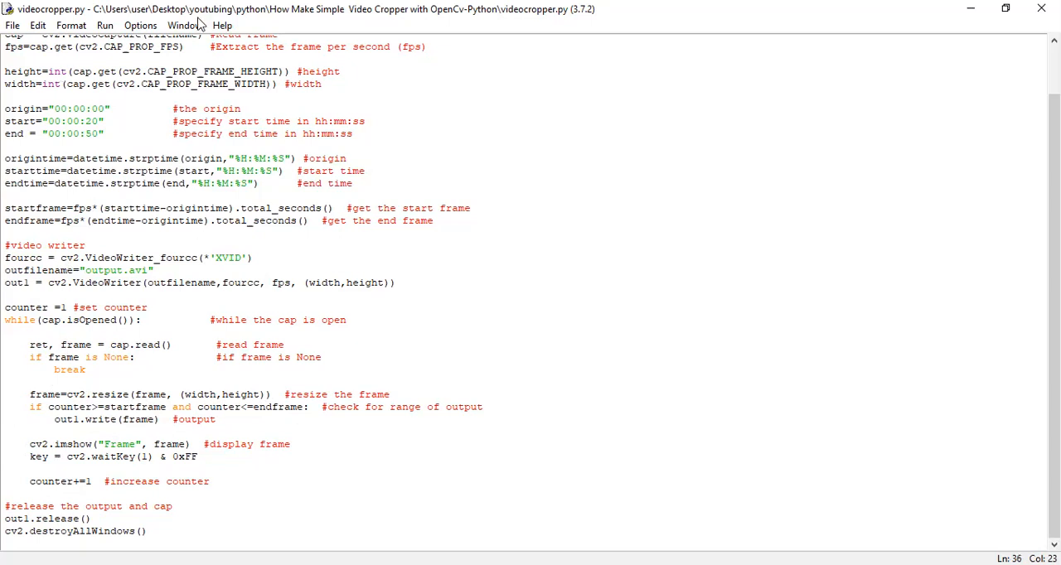
left_click(104, 25)
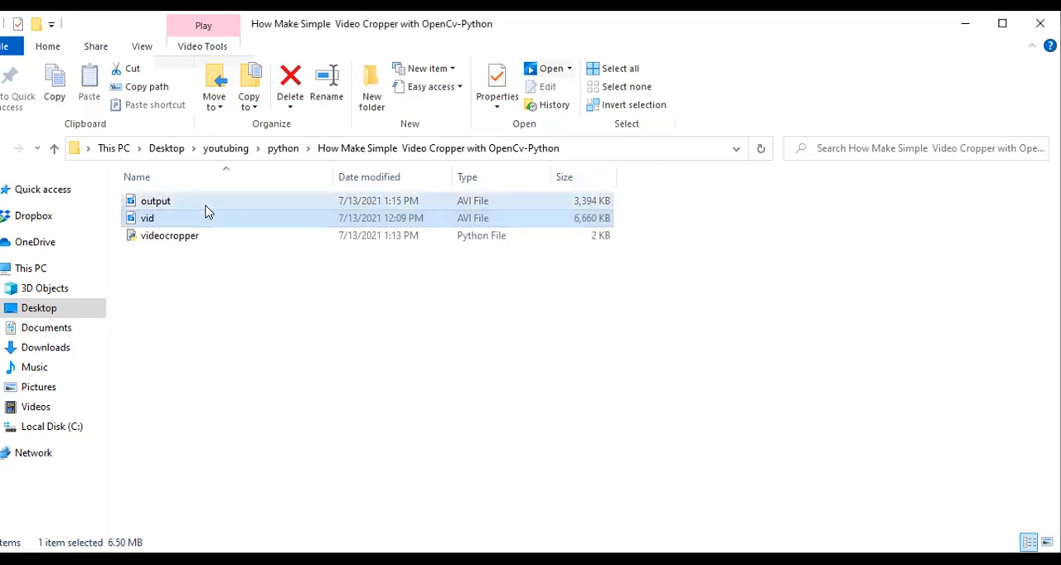
right_click(155, 200)
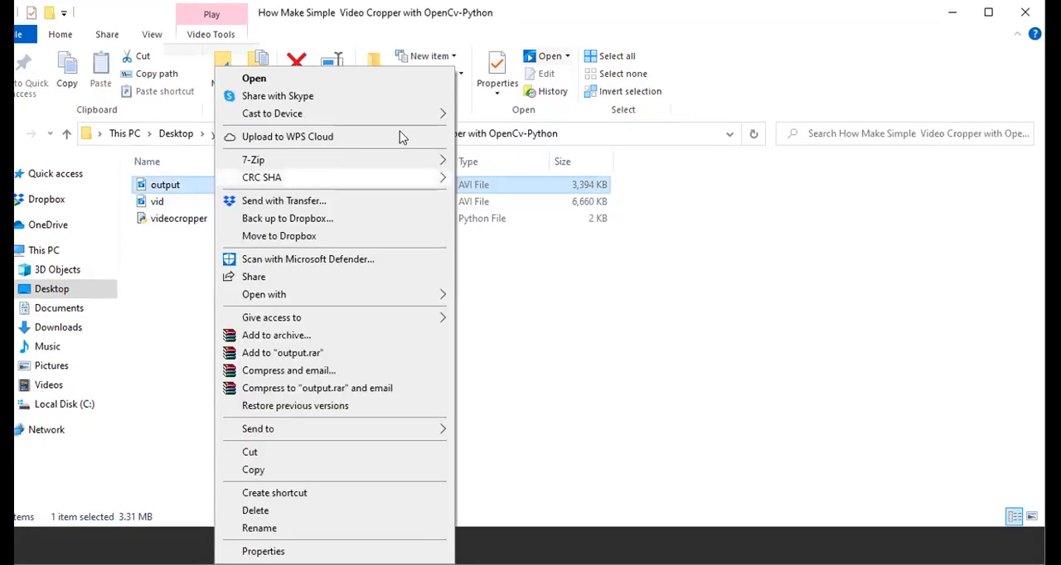
mouse_move(439, 294)
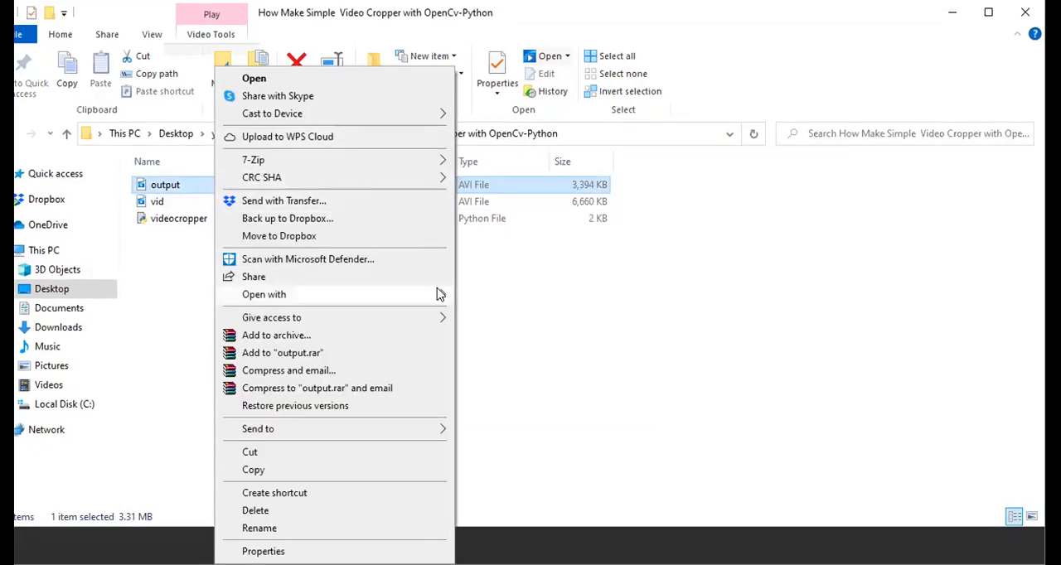
left_click(264, 294)
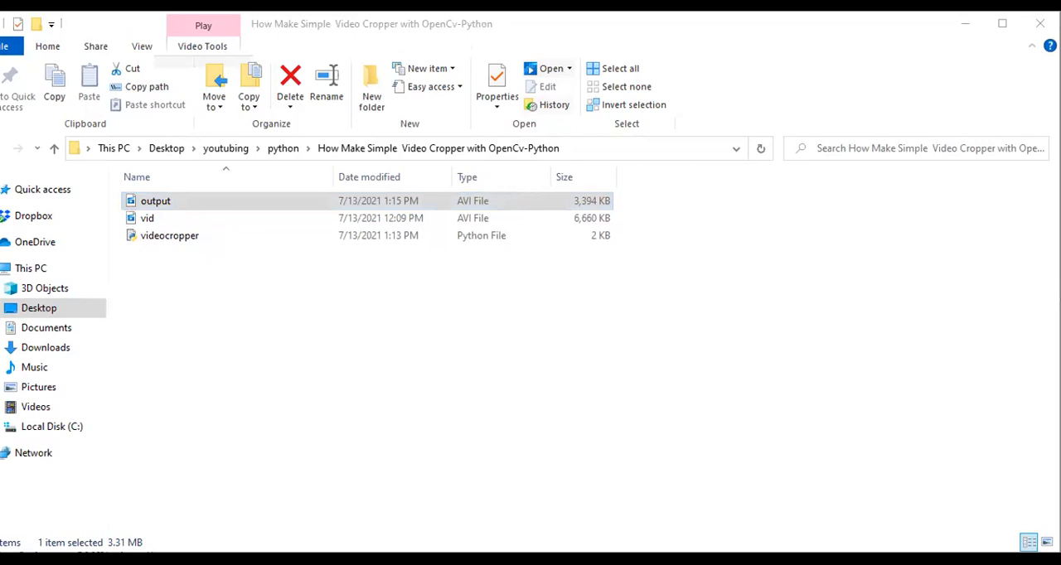
Step: Play the 30-second output.avi clip in VLC and pause it at 00:04
double_click(155, 200)
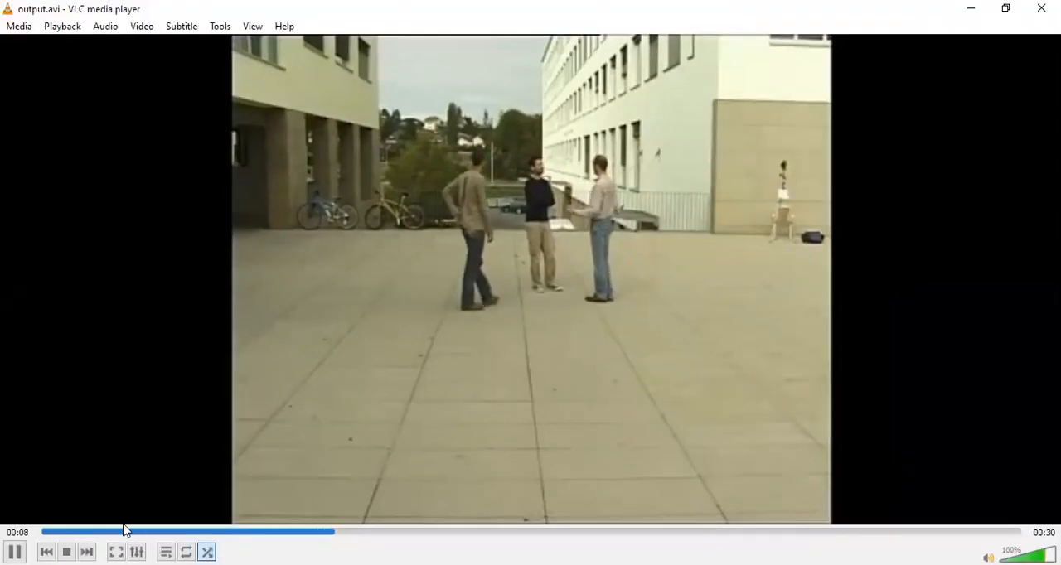
mouse_move(48, 532)
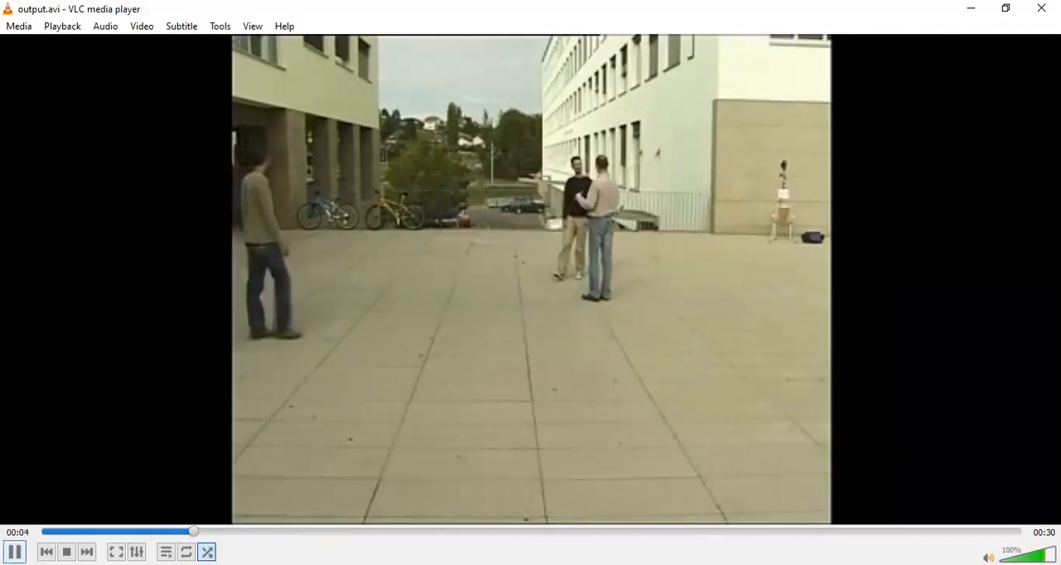
left_click(14, 552)
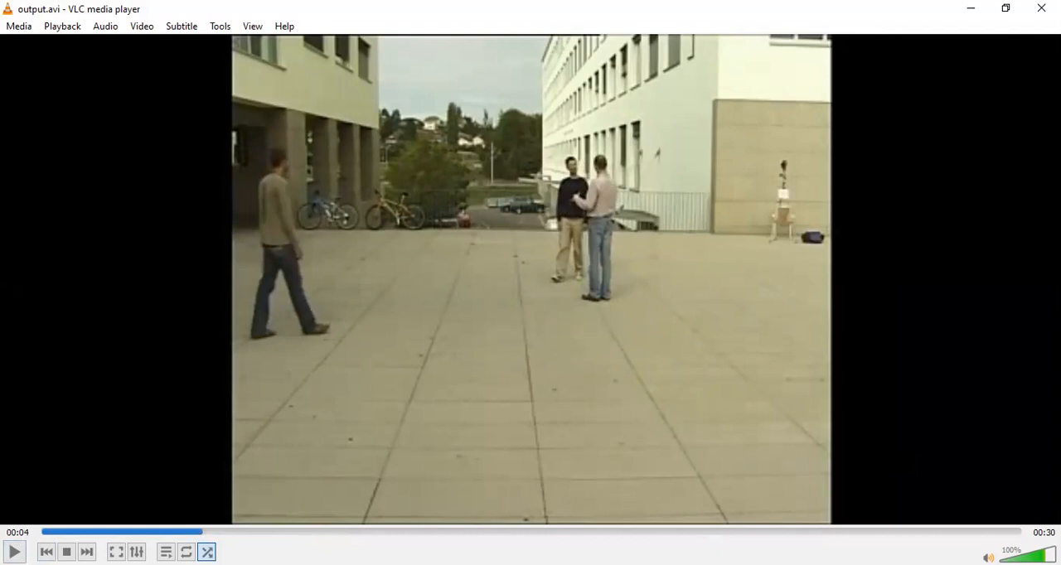
mouse_move(489, 189)
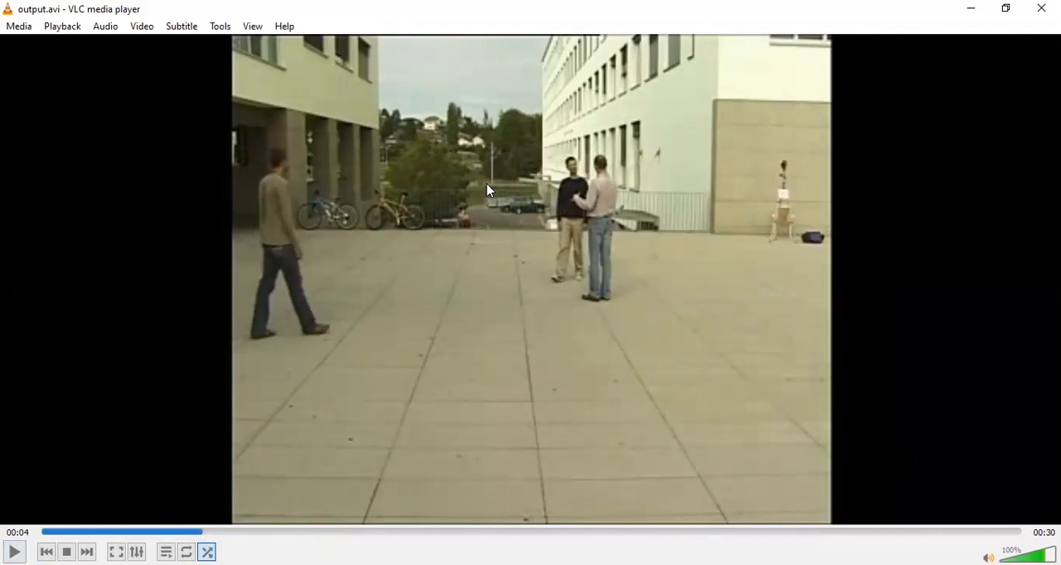
mouse_move(710, 213)
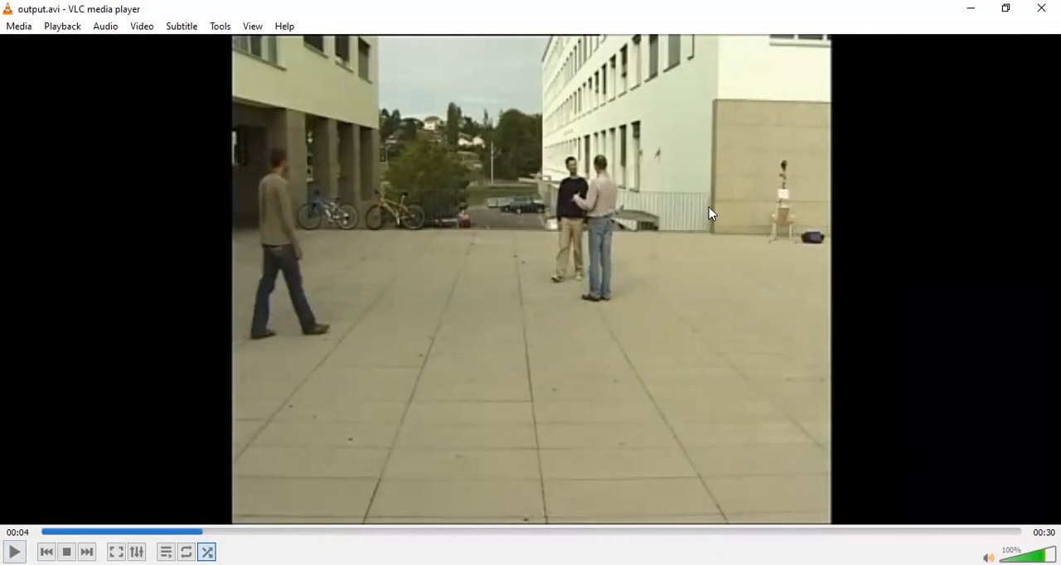
mouse_move(743, 194)
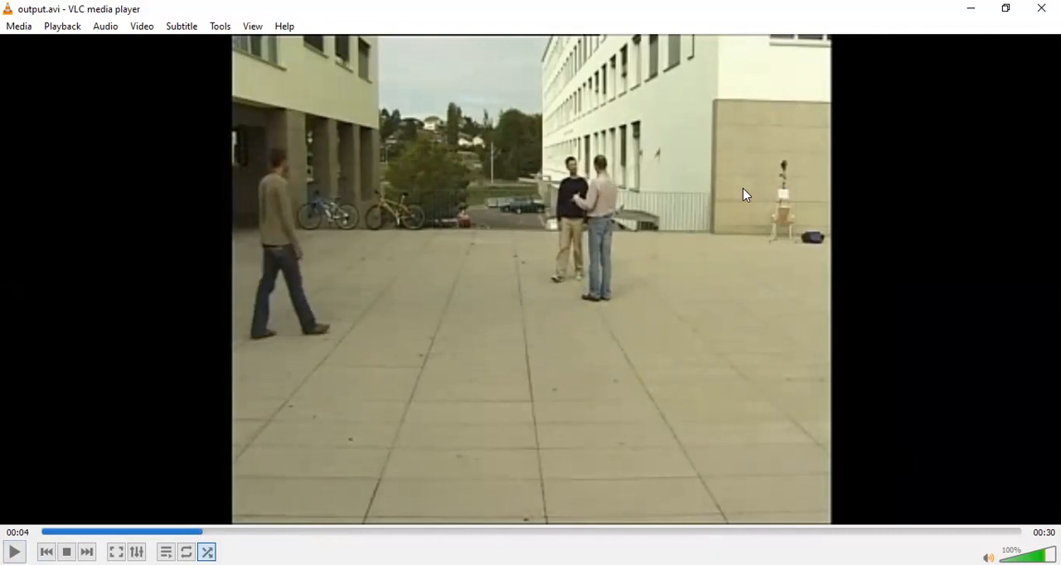